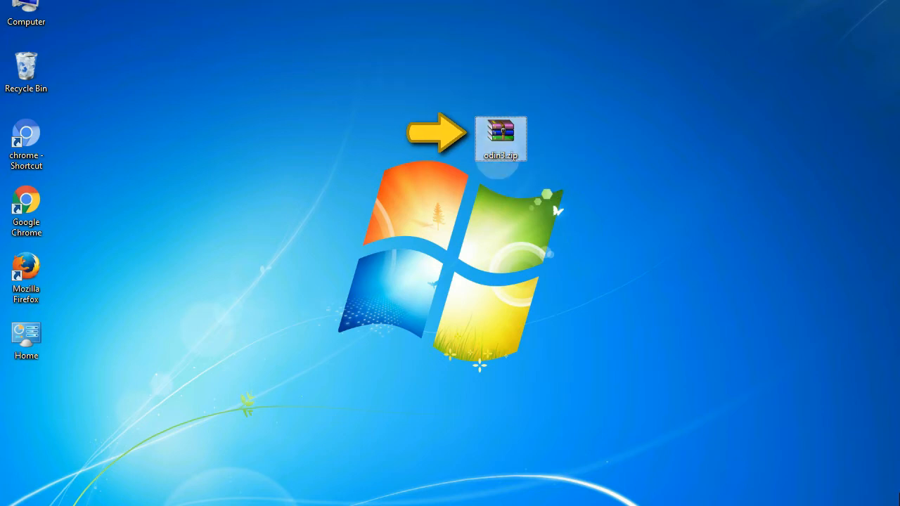
mouse_move(501, 137)
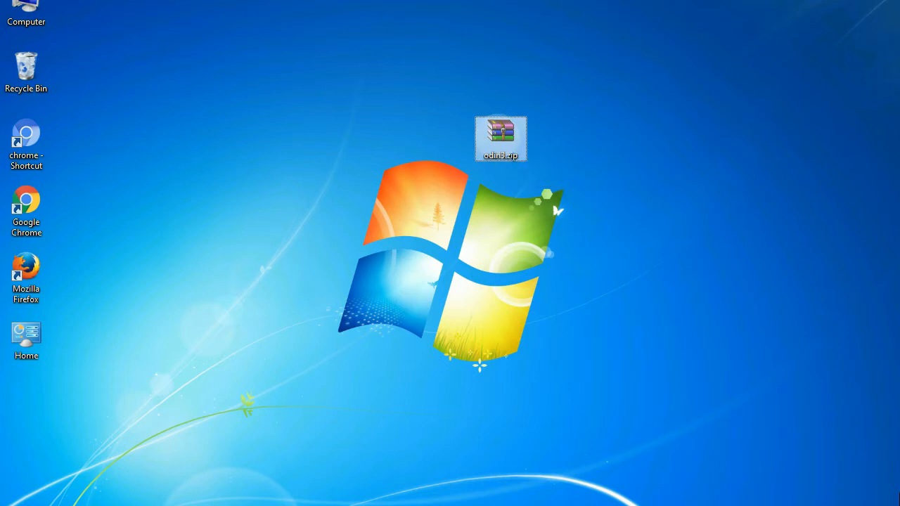
Step: Run Odin3 from the odin3.zip archive and flash the HOME.tar.md5 firmware until PASS is reported
double_click(501, 138)
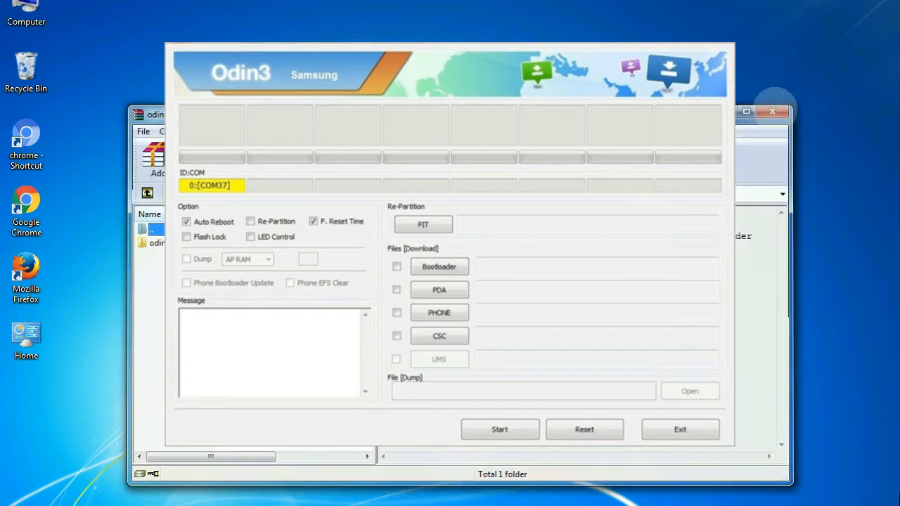
click(499, 429)
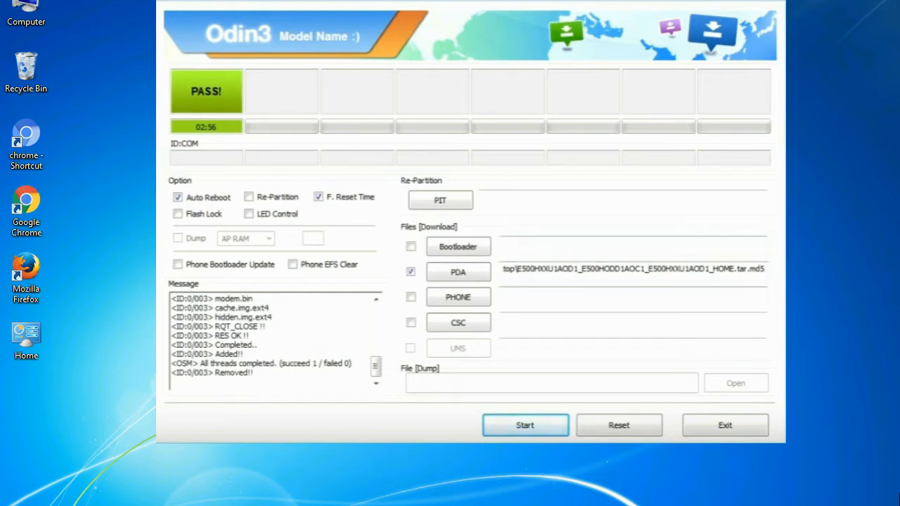
Step: Close Odin3 and return to the desktop with the Odin v3.09 archive
click(725, 425)
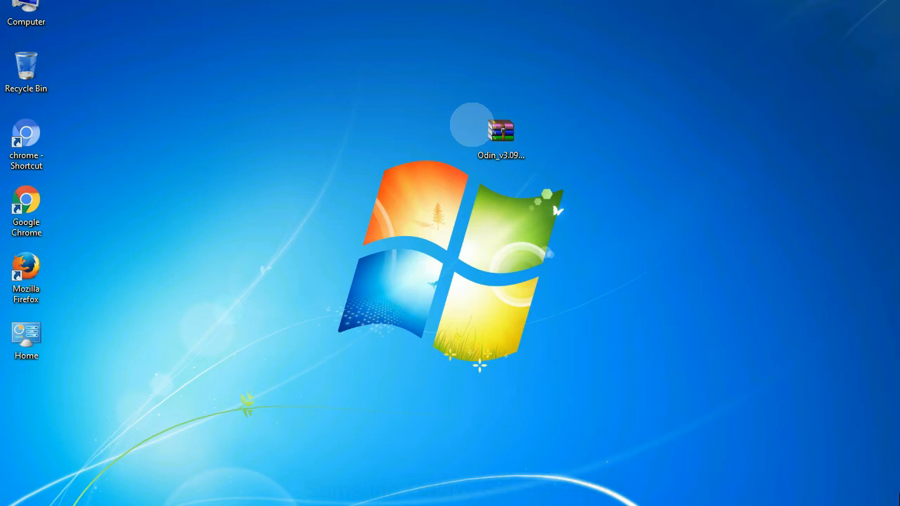
Step: Extract the Odin_v3.09 archive here and select Odin3 v3.09.exe in the resulting folder
click(501, 134)
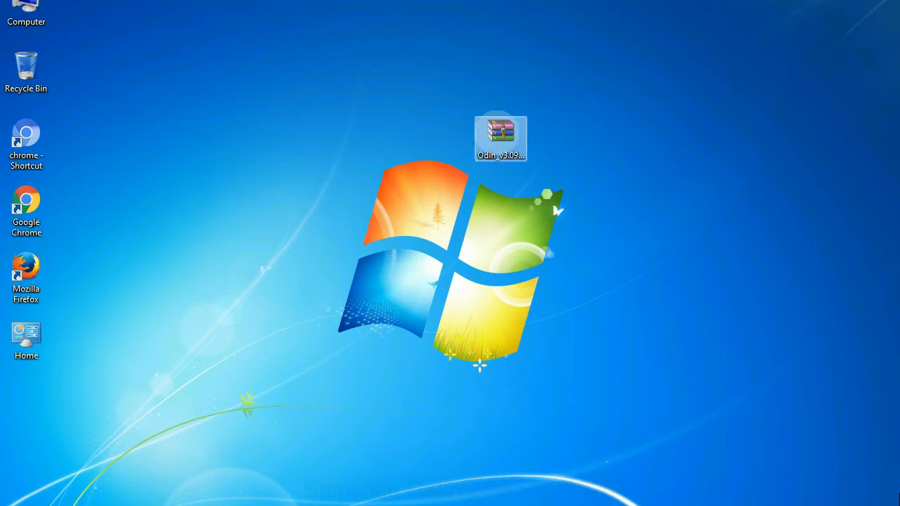
right_click(500, 137)
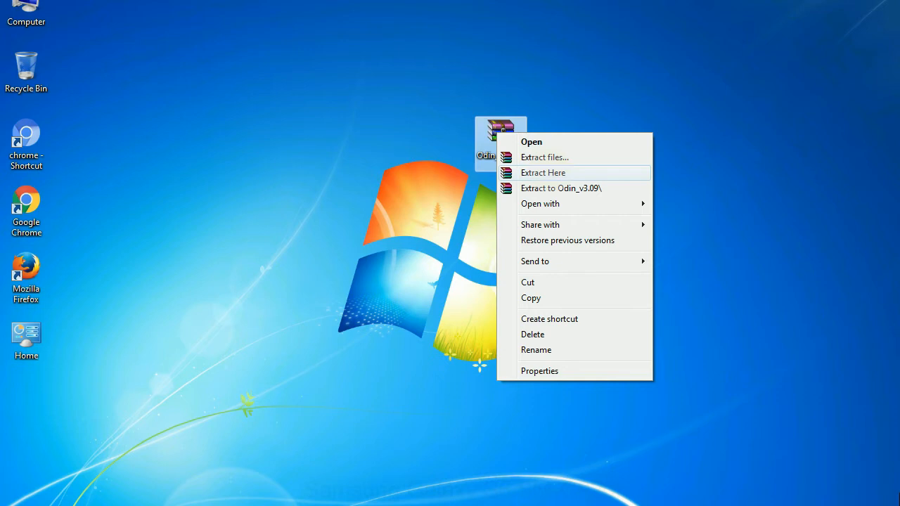
click(543, 172)
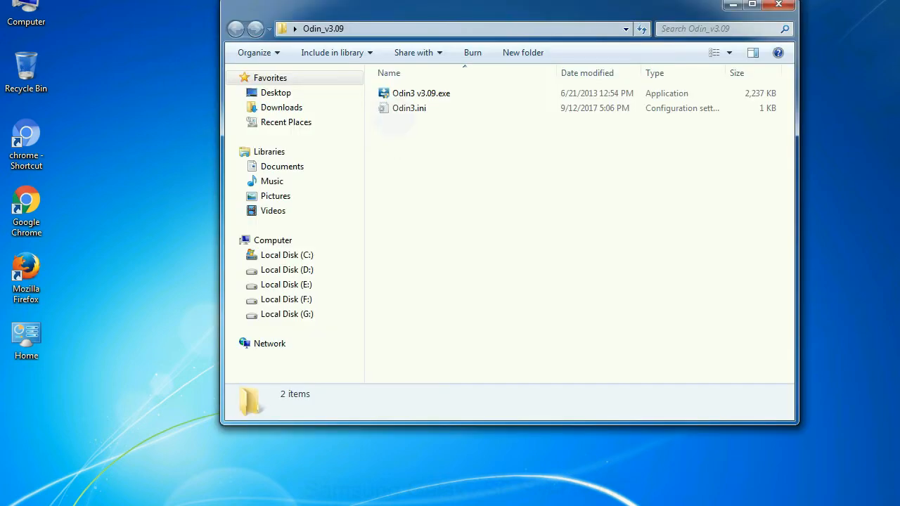
right_click(420, 93)
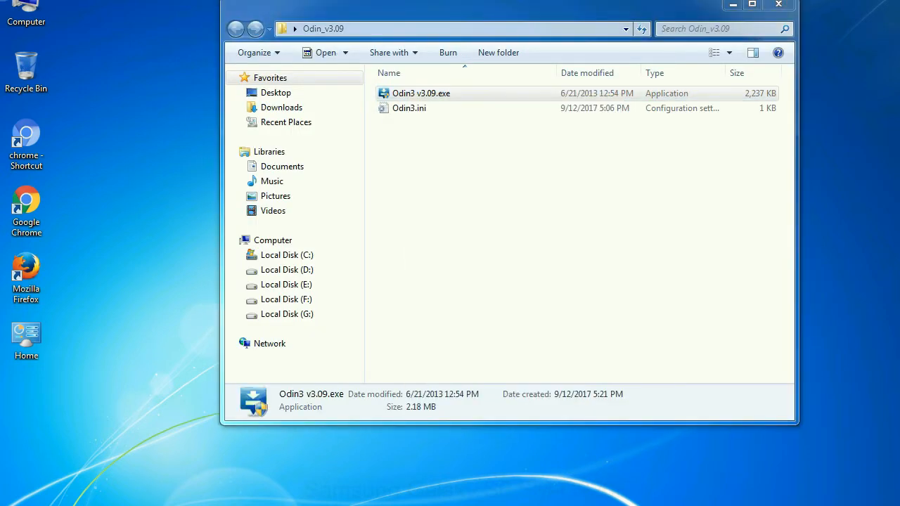
Step: Launch Odin3 v3.09 with its BL, AP, CP and CSC slots empty
double_click(421, 93)
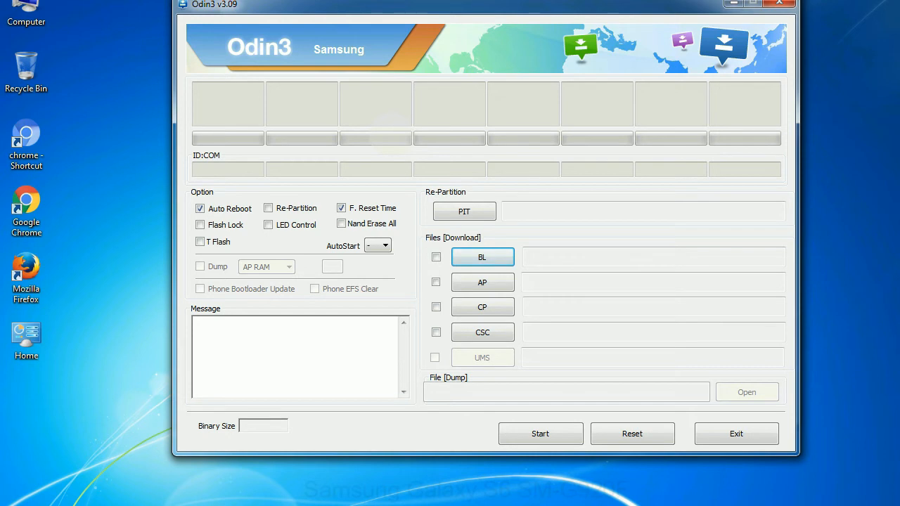
Step: Close the Odin3 window, leaving the desktop with odin3.zip and the Step 1 driver instruction
click(779, 4)
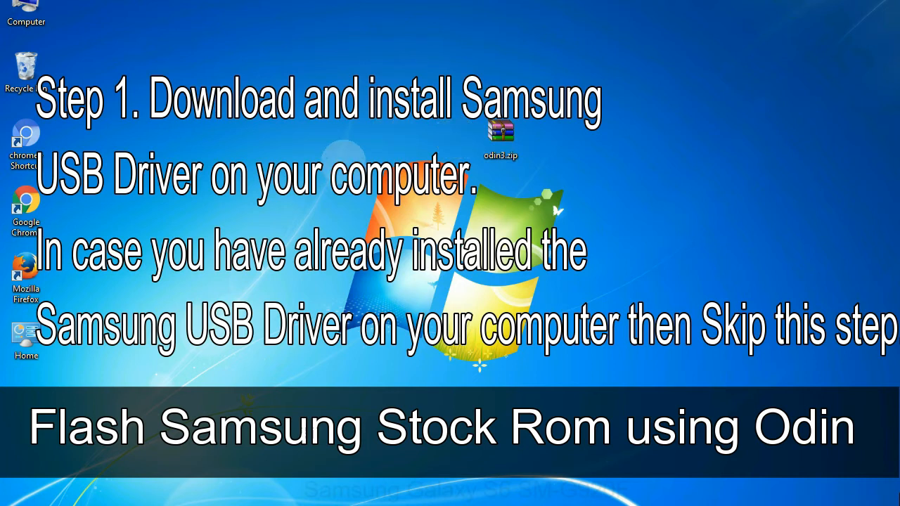
Step: Open the extracted Odin_v3.09 folder showing Odin3 v3.09.exe and Odin3.ini
click(501, 137)
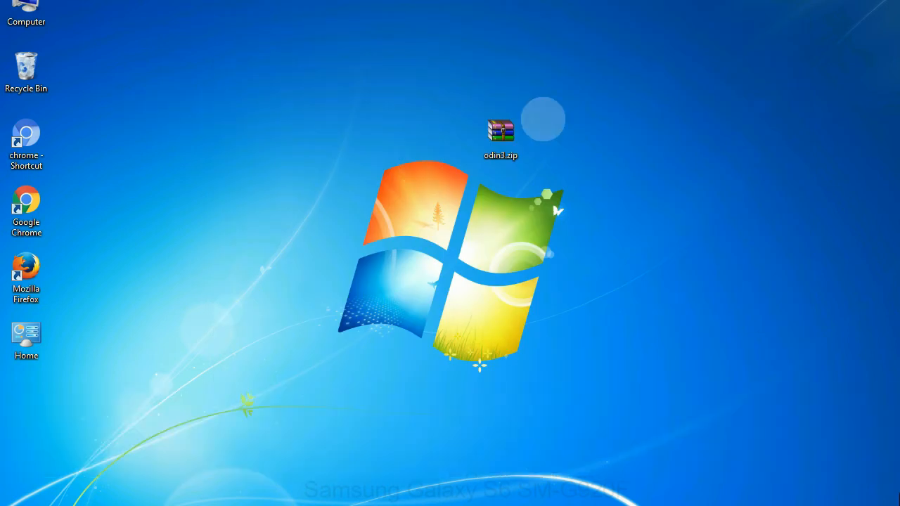
double_click(500, 133)
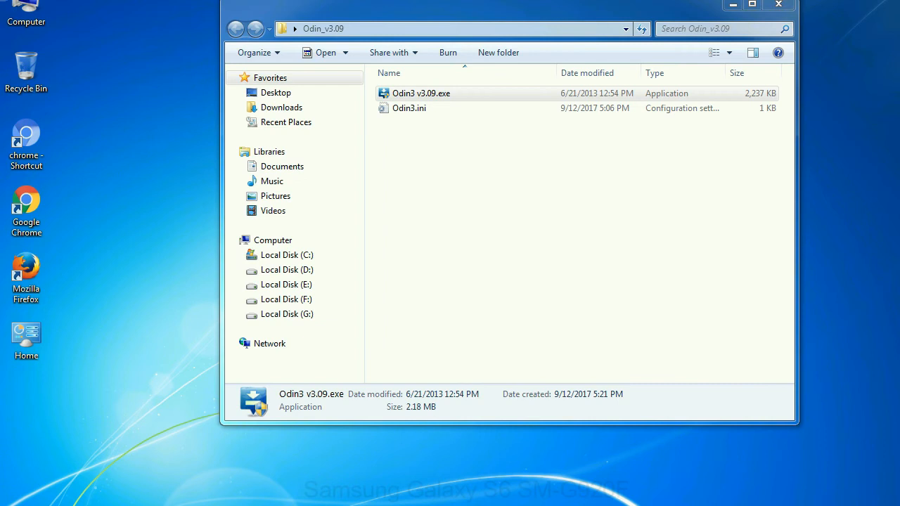
Step: Launch Odin3 v3.09 from the folder, then close its empty flashing window
double_click(420, 93)
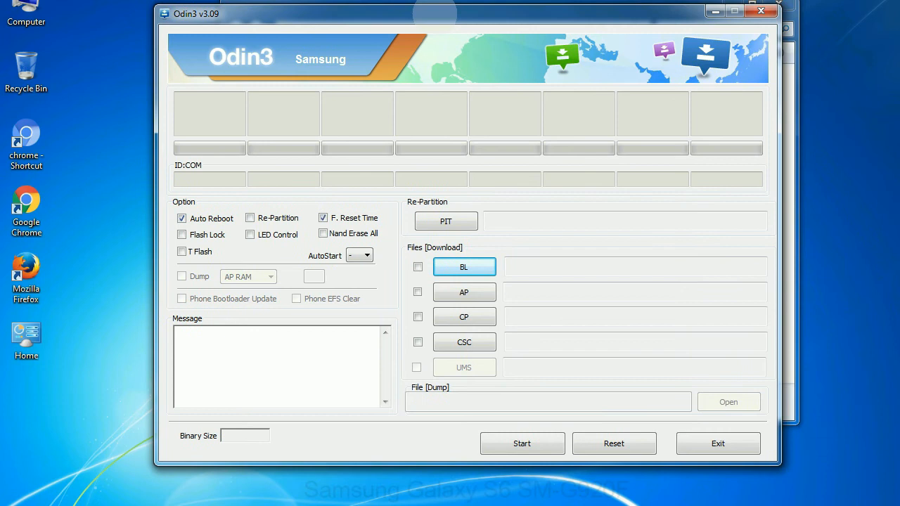
click(761, 11)
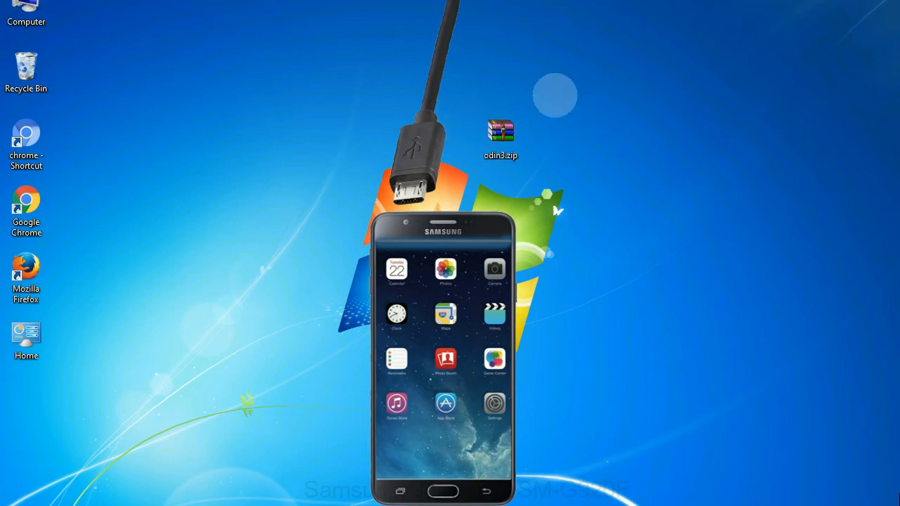
mouse_move(538, 135)
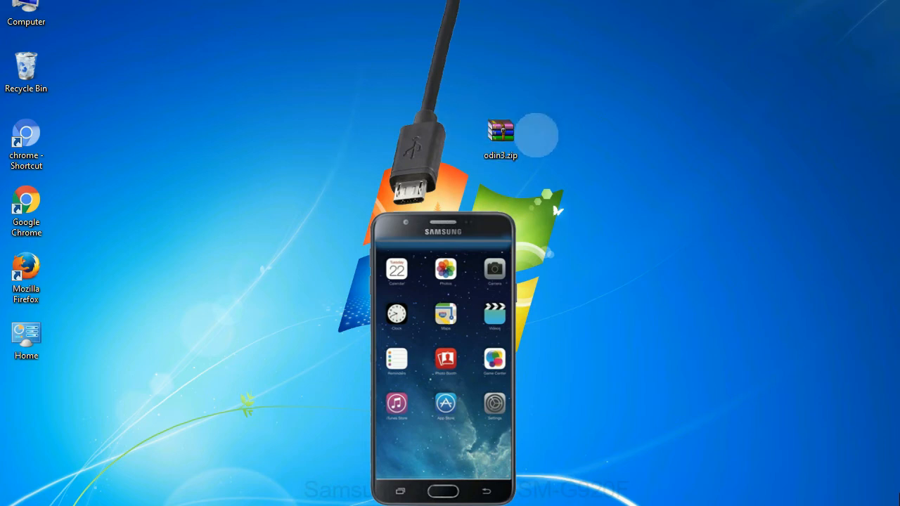
Step: Dismiss Odin3 back to the desktop showing the Step 9 flashing heading
double_click(500, 134)
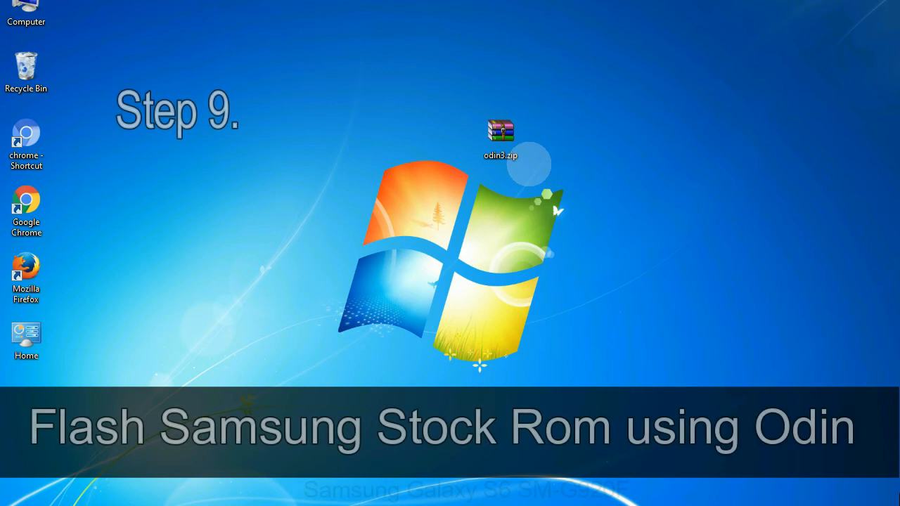
click(501, 138)
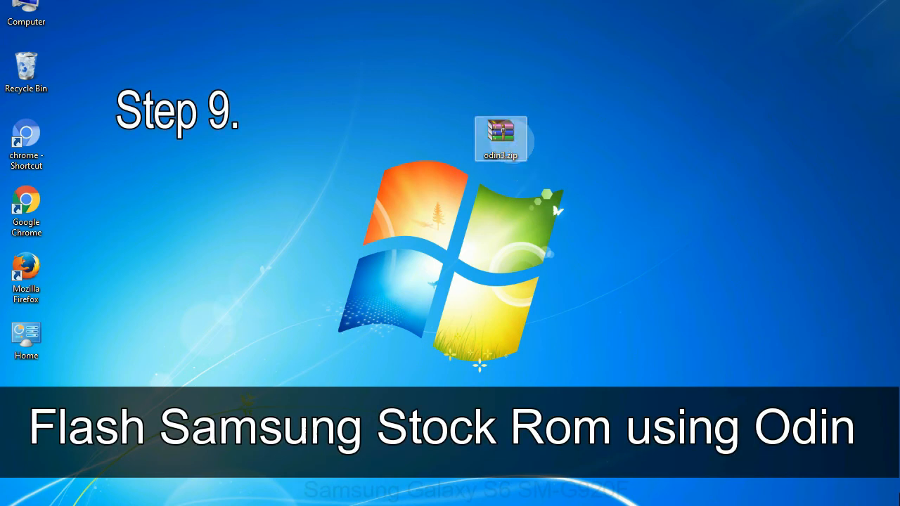
double_click(501, 138)
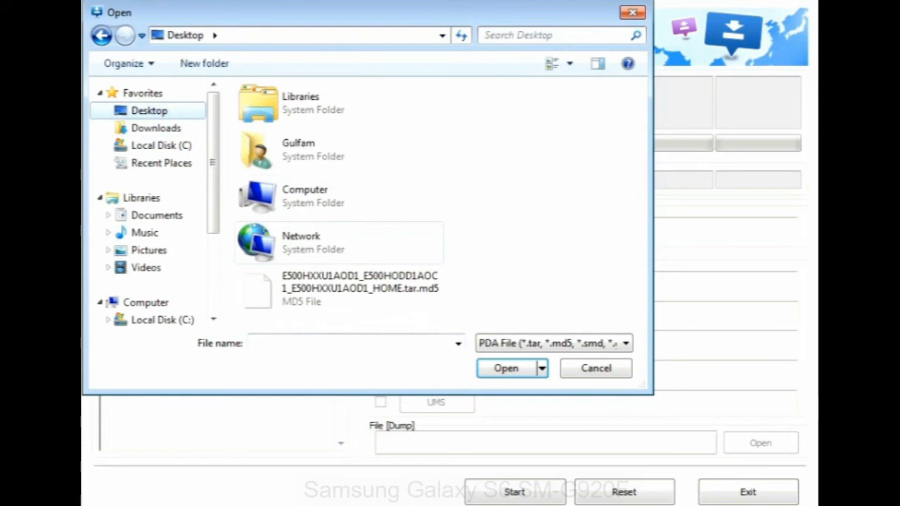
click(507, 367)
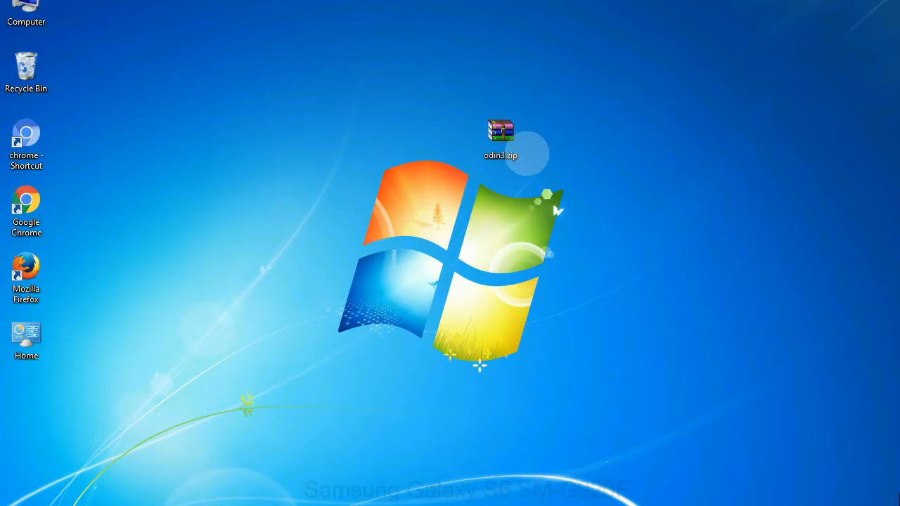
click(501, 138)
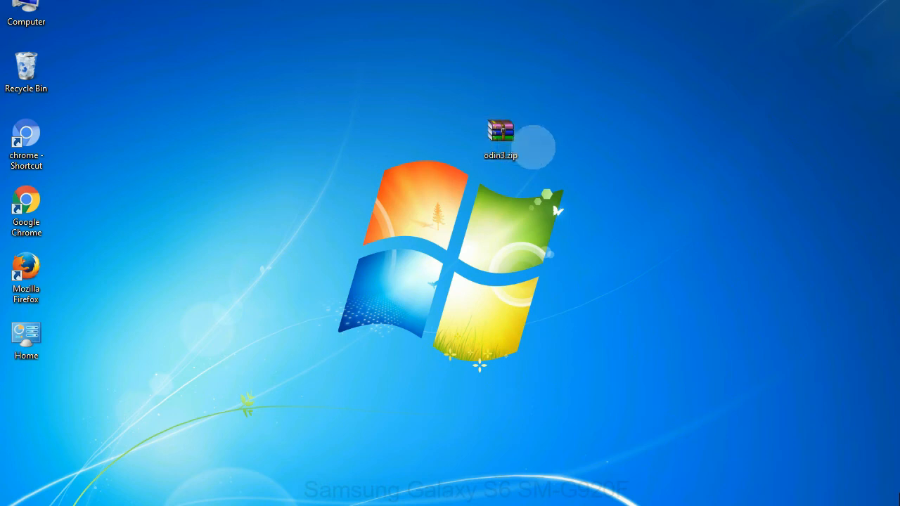
click(501, 138)
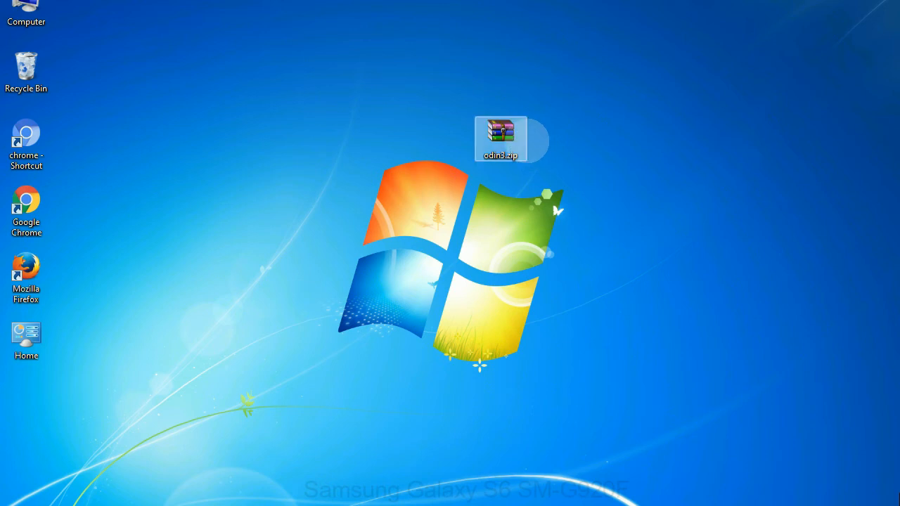